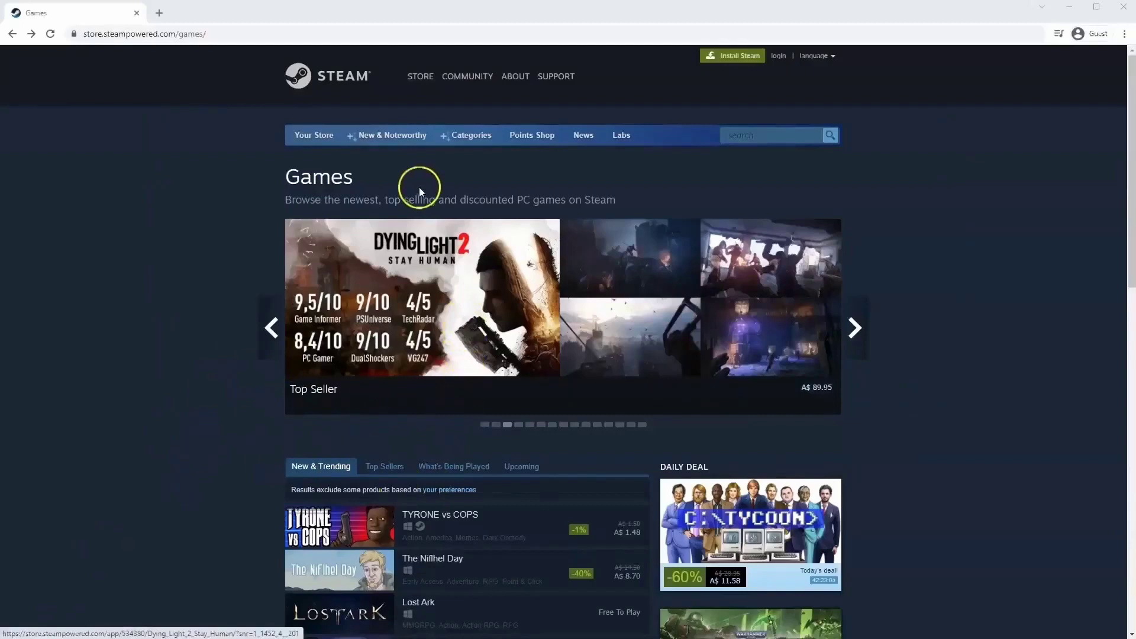
mouse_move(92, 34)
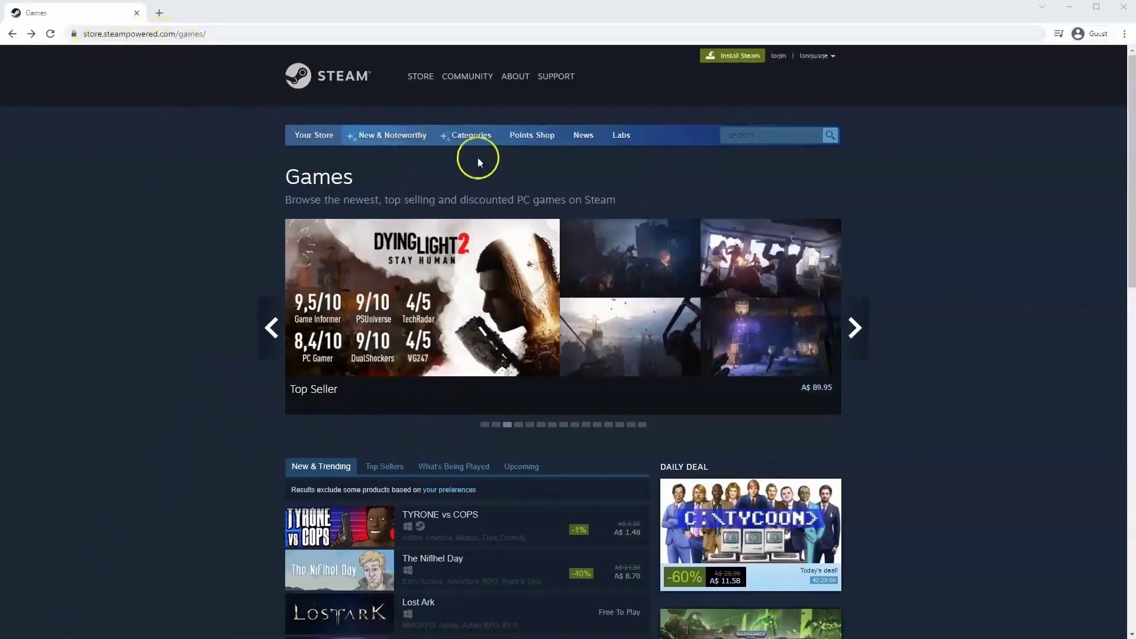
mouse_move(643, 127)
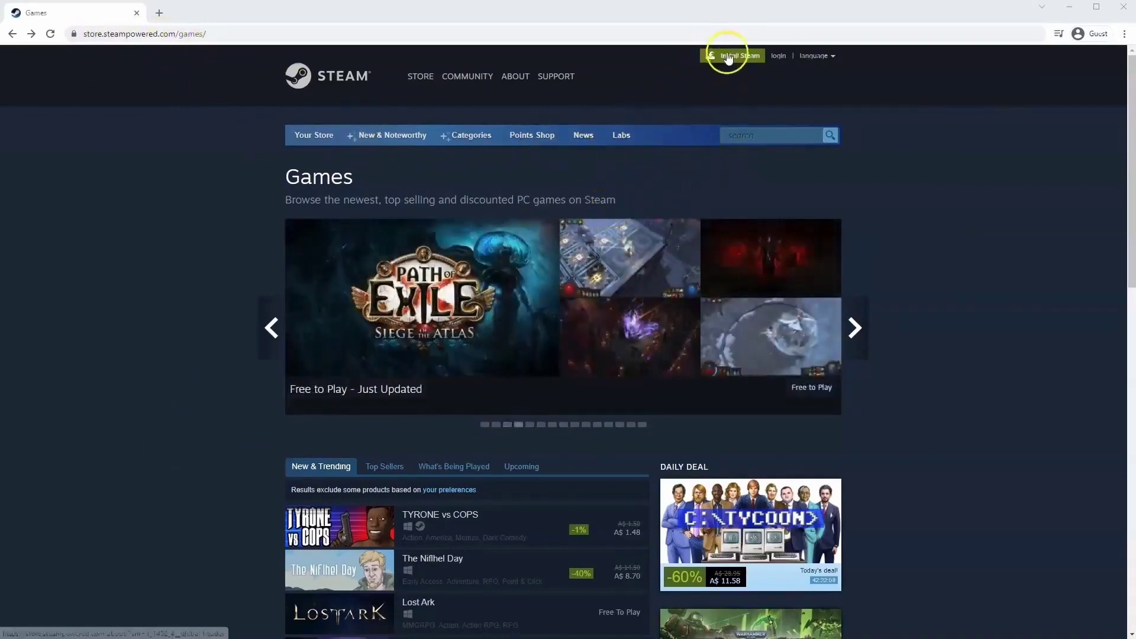
Step: Choose 'Install Steam' in the Steam store header
left_click(732, 56)
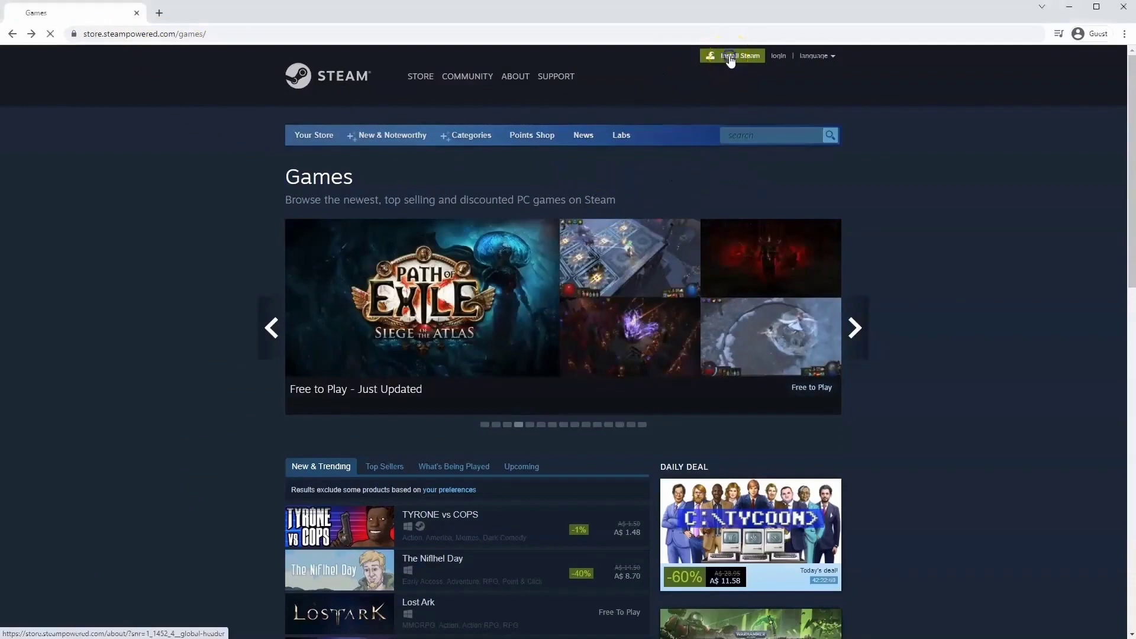
Step: Download the SteamSetup installer for Windows and run it
left_click(732, 56)
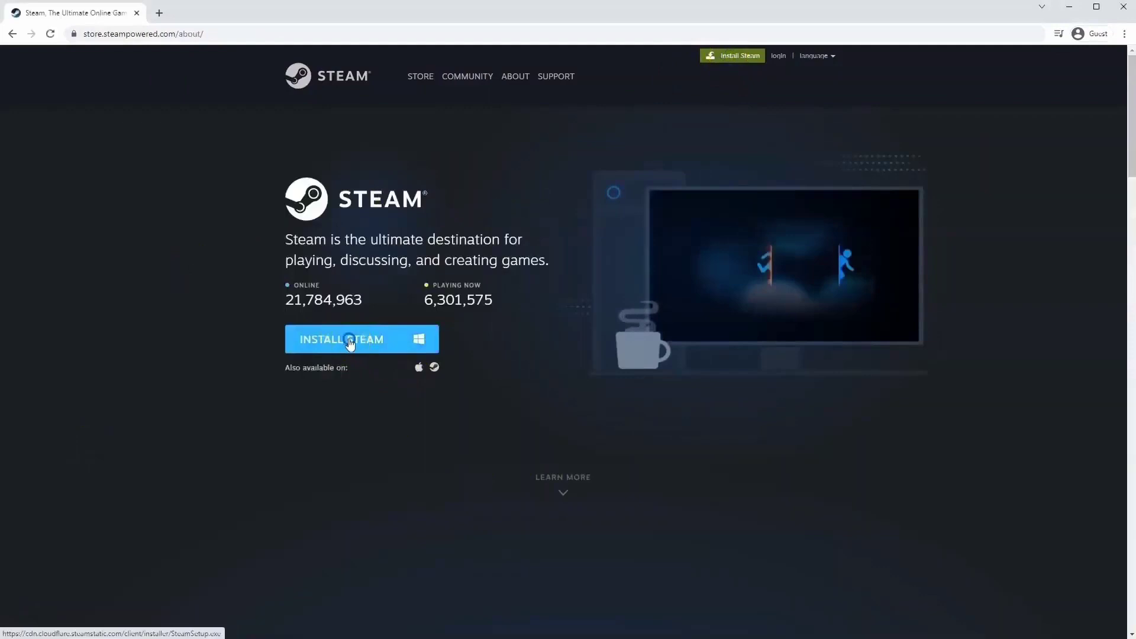
left_click(341, 339)
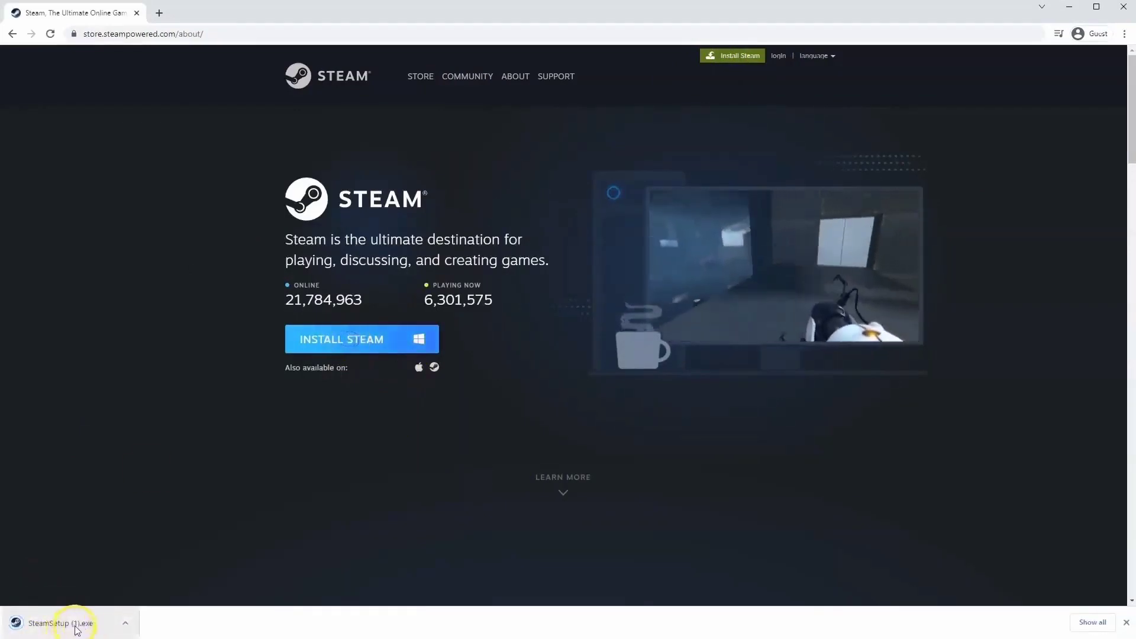
left_click(61, 629)
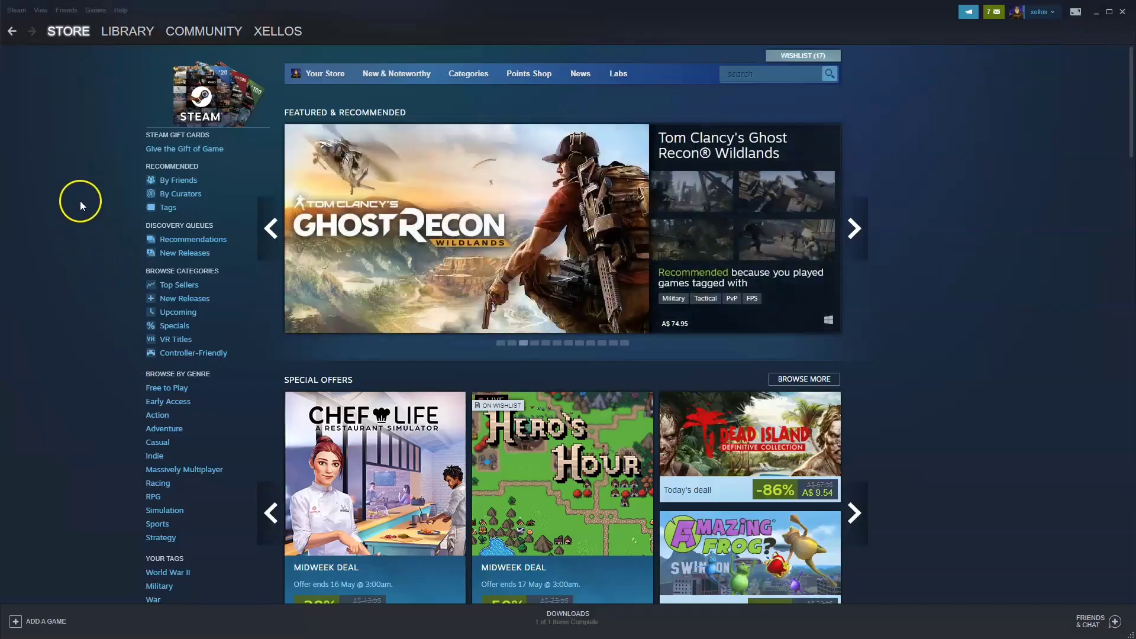
Step: Search the Steam store for 'stranded alien dawn' and open its store page
left_click(68, 30)
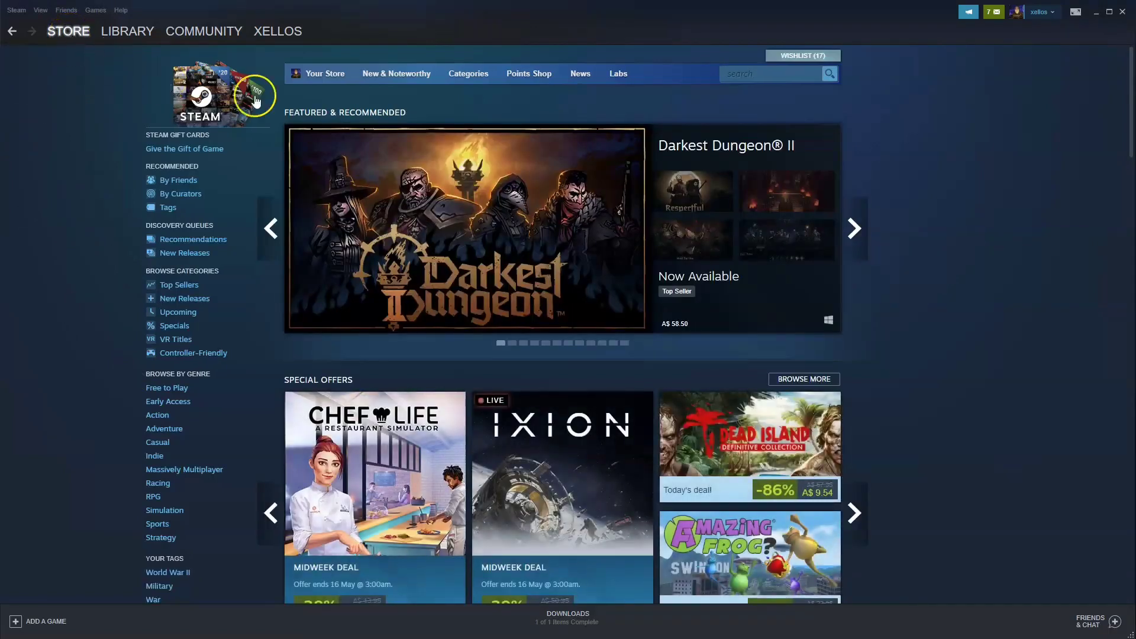
left_click(770, 73)
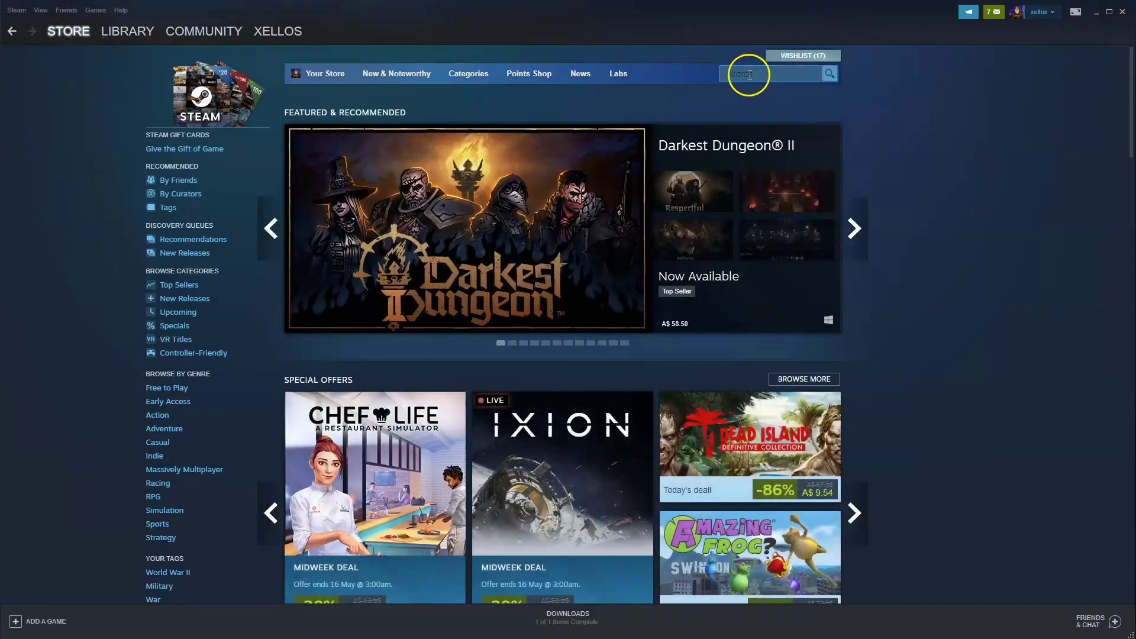
type("stranded alien dawn")
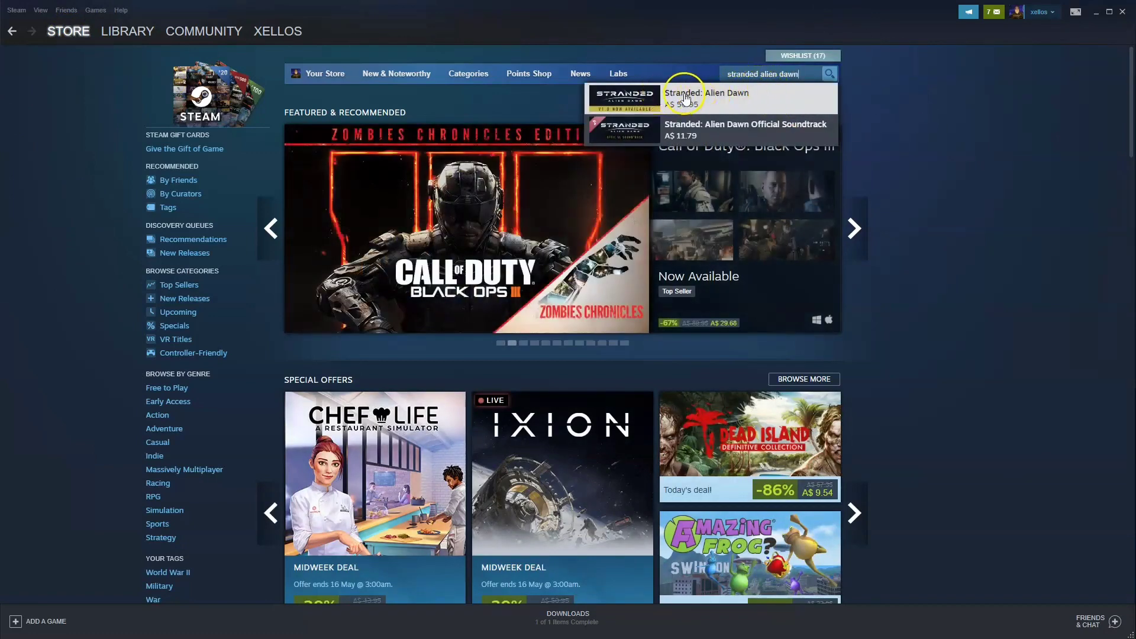
left_click(706, 97)
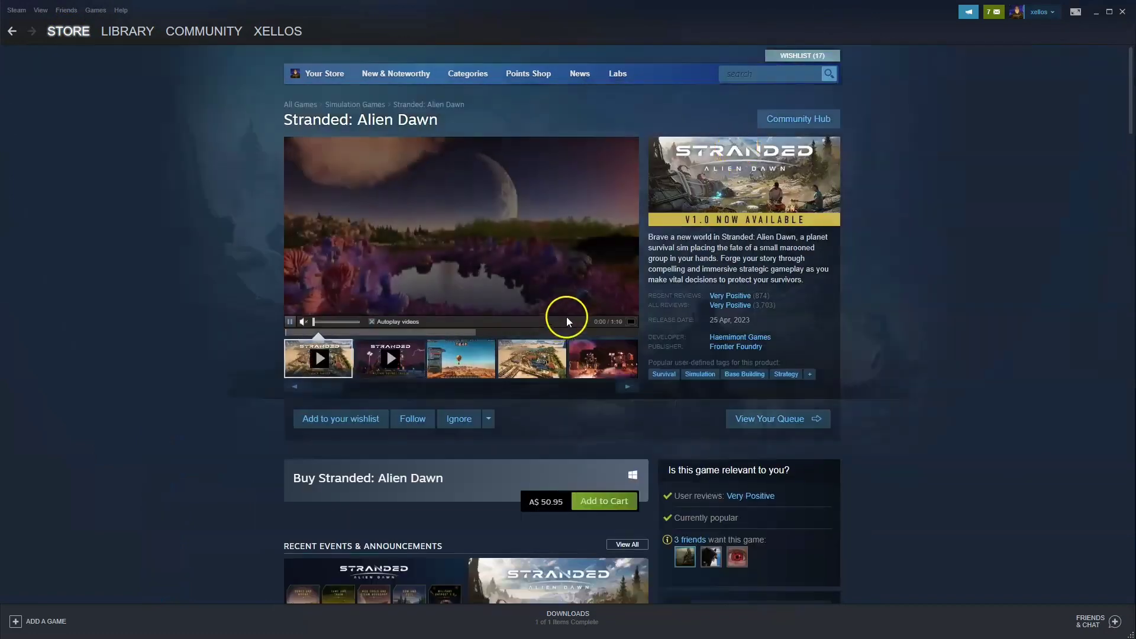
Step: Add Stranded: Alien Dawn to the cart at A$ 50.95
scroll("down", 3)
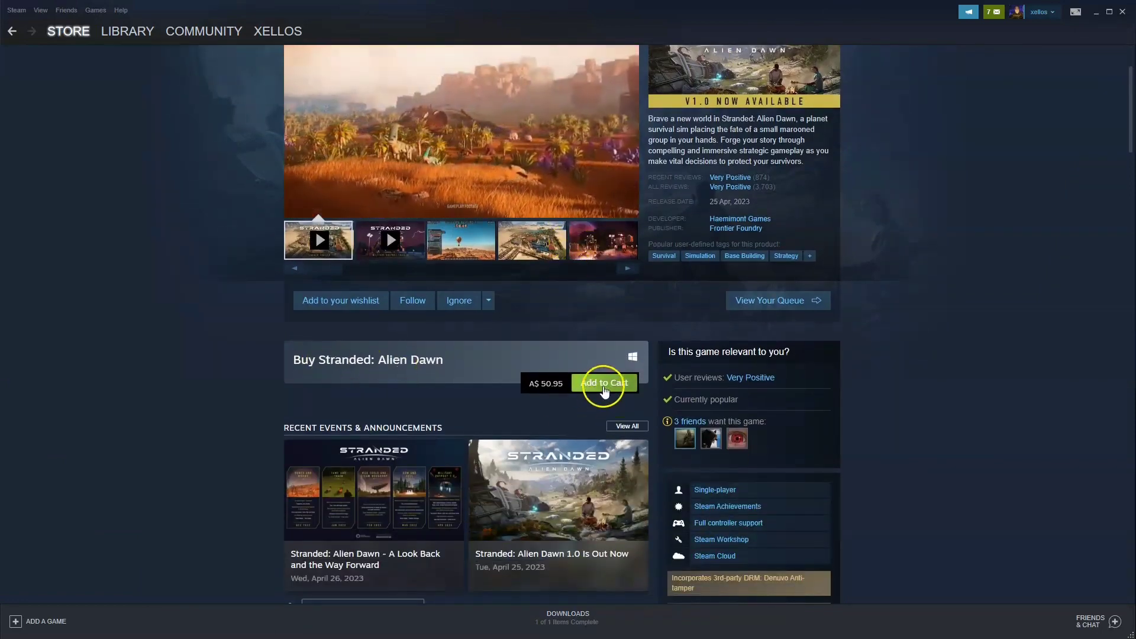
left_click(604, 383)
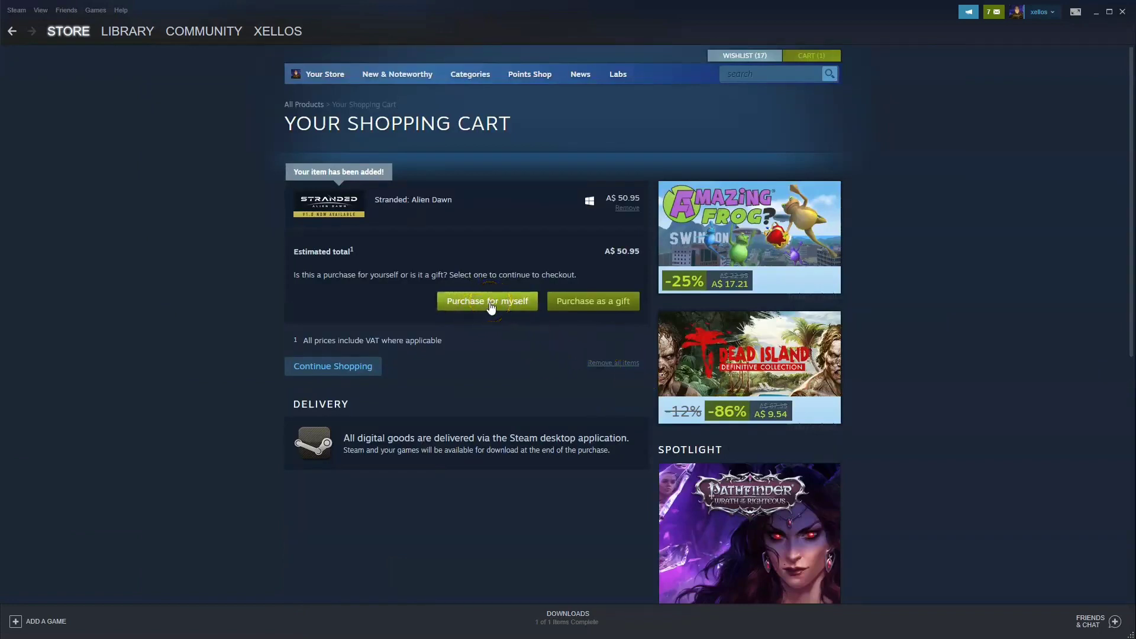
mouse_move(487, 300)
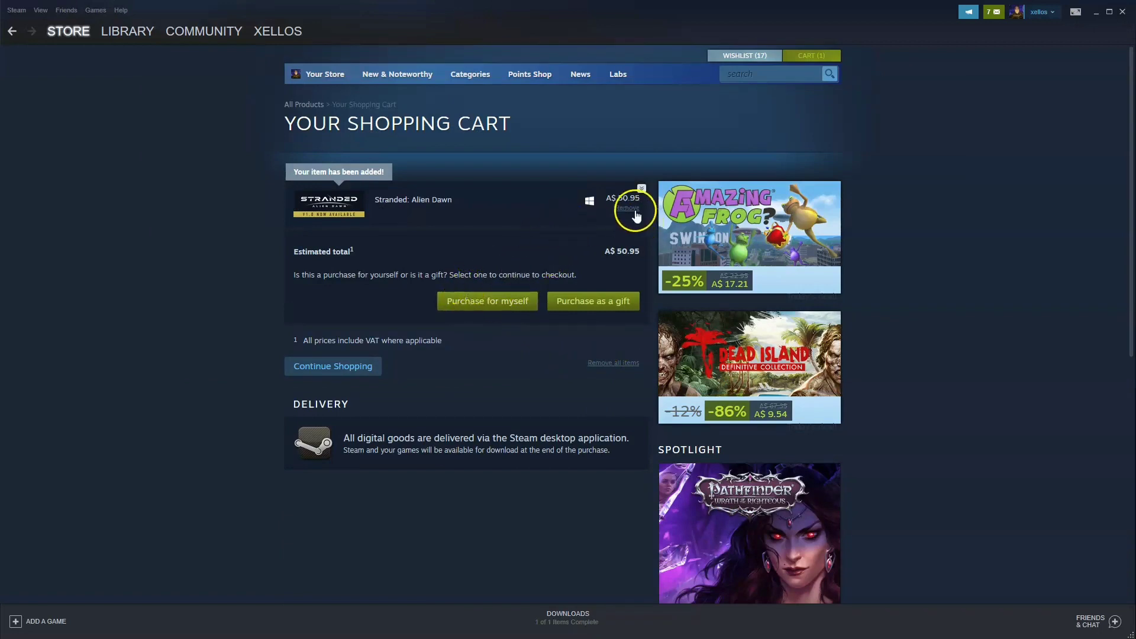
Step: Remove Stranded: Alien Dawn from the cart, then go to the Library
left_click(628, 209)
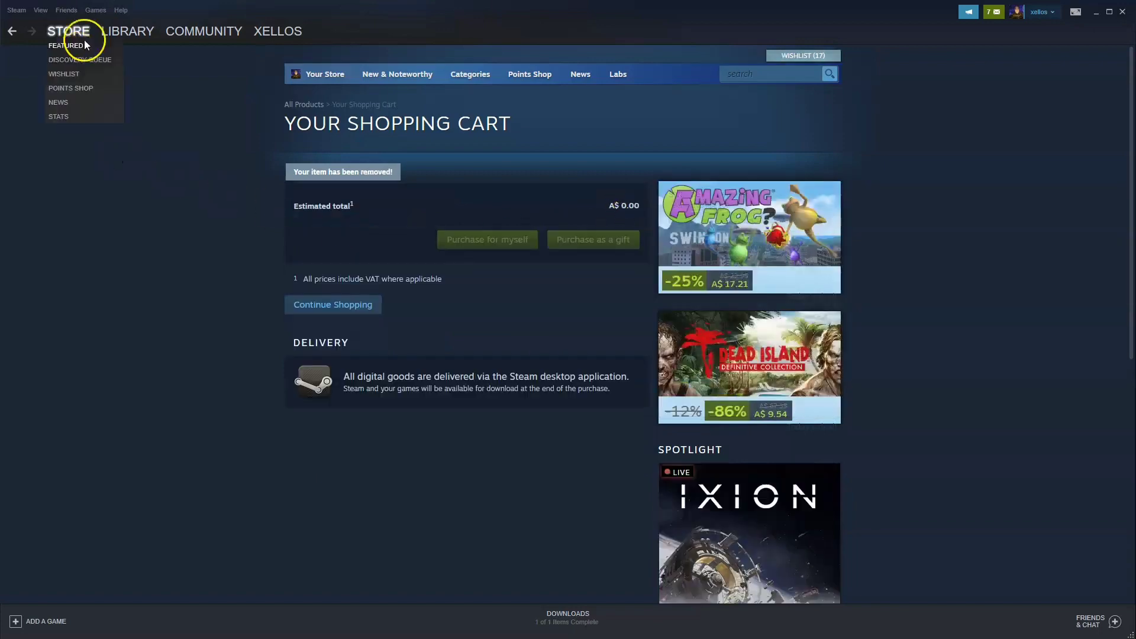
left_click(128, 31)
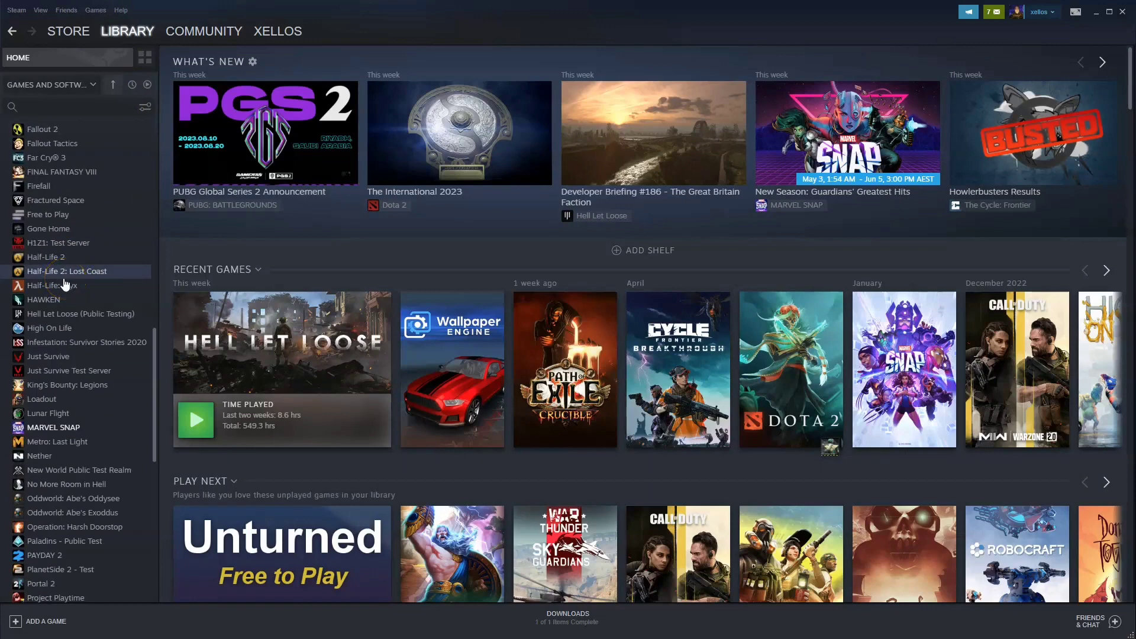
mouse_move(72, 456)
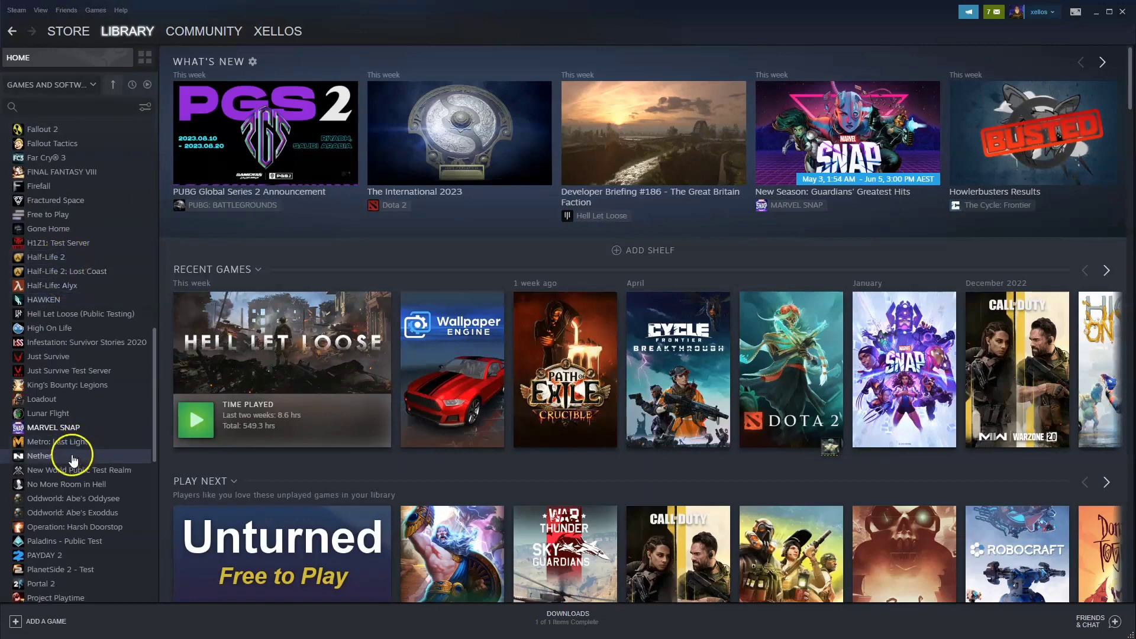